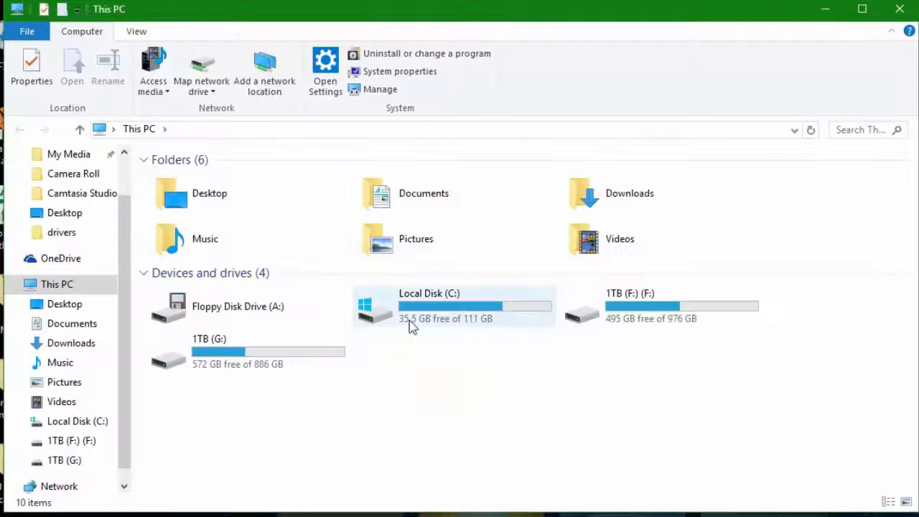
Step: Navigate from Local Disk (C:) into Windows\System32\drivers\etc to reach the hosts file
double_click(429, 306)
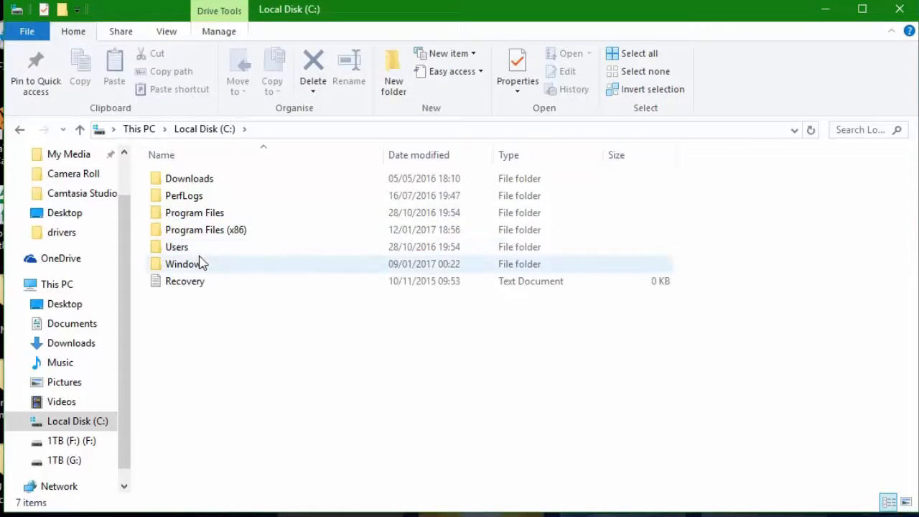
mouse_move(193, 263)
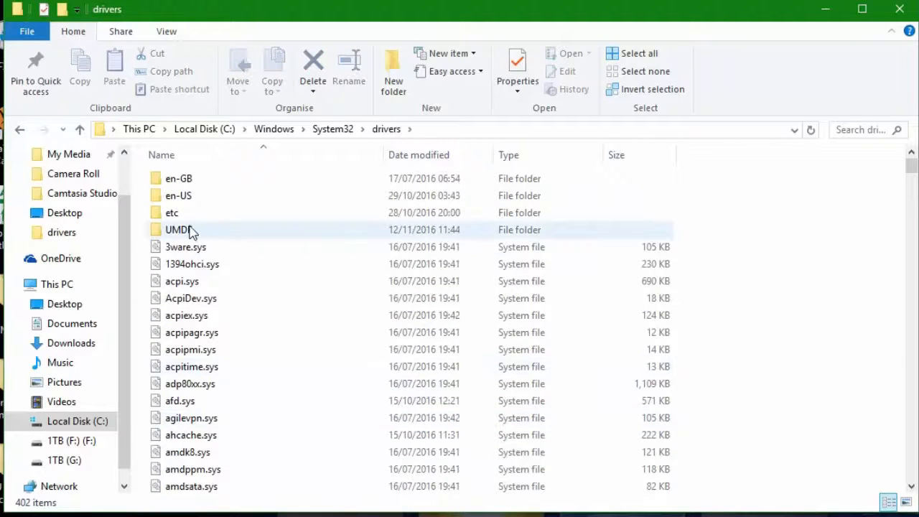
double_click(171, 213)
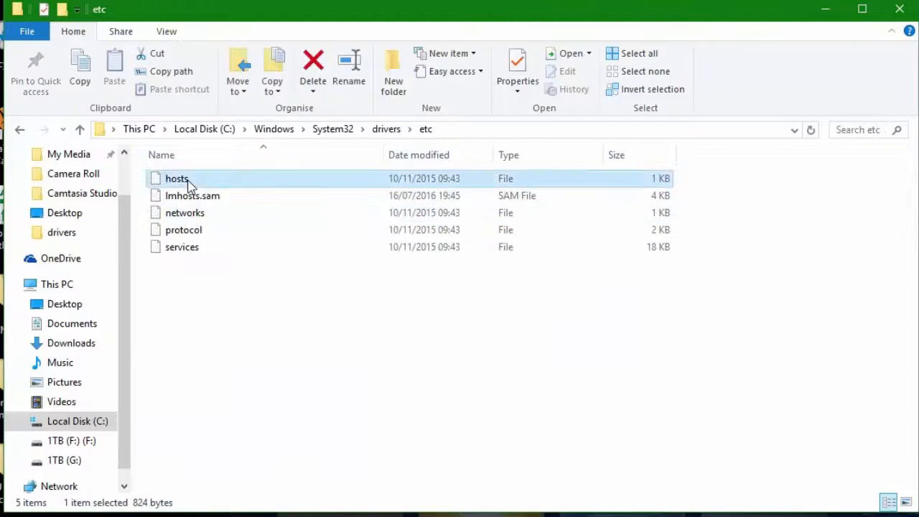
Step: View the Users group's permissions on the Security tab of hosts Properties
right_click(176, 178)
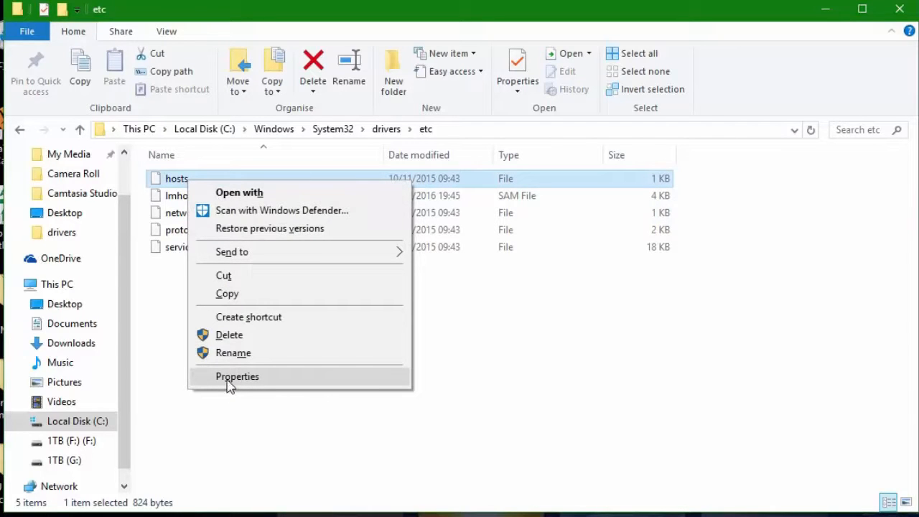
left_click(237, 376)
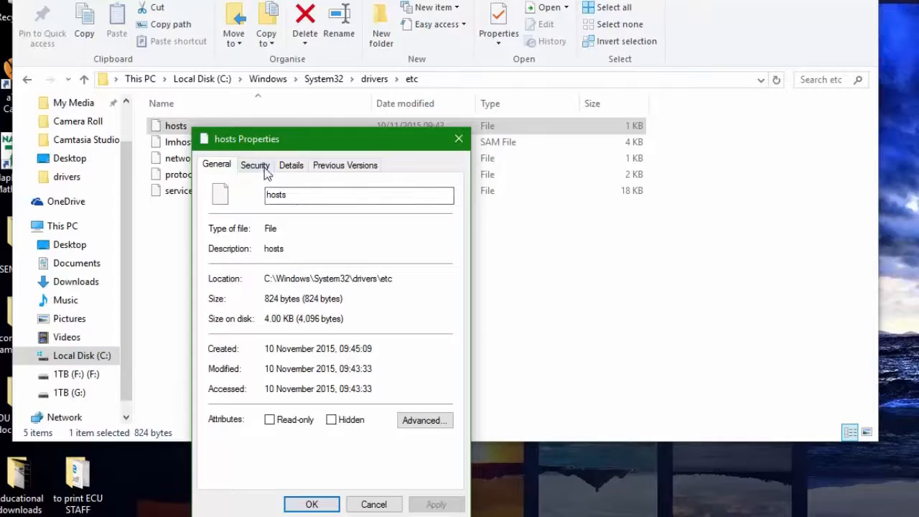
left_click(255, 165)
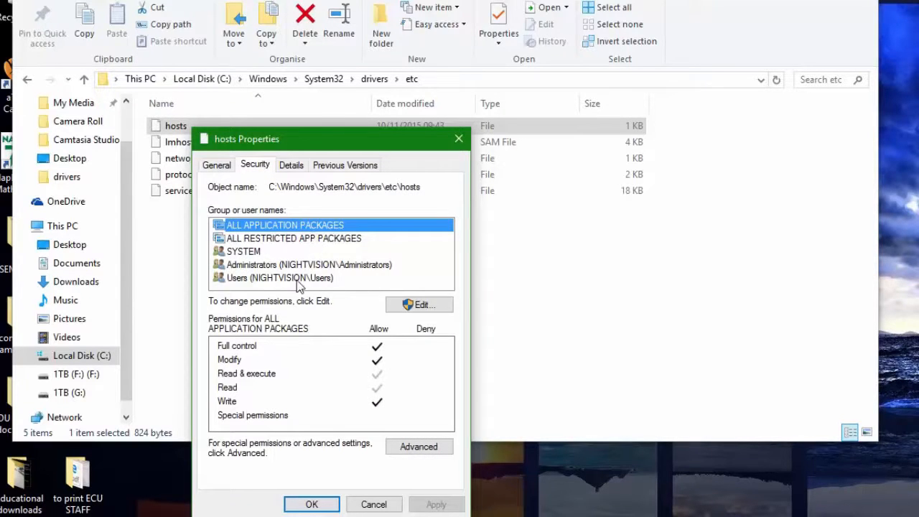
left_click(280, 278)
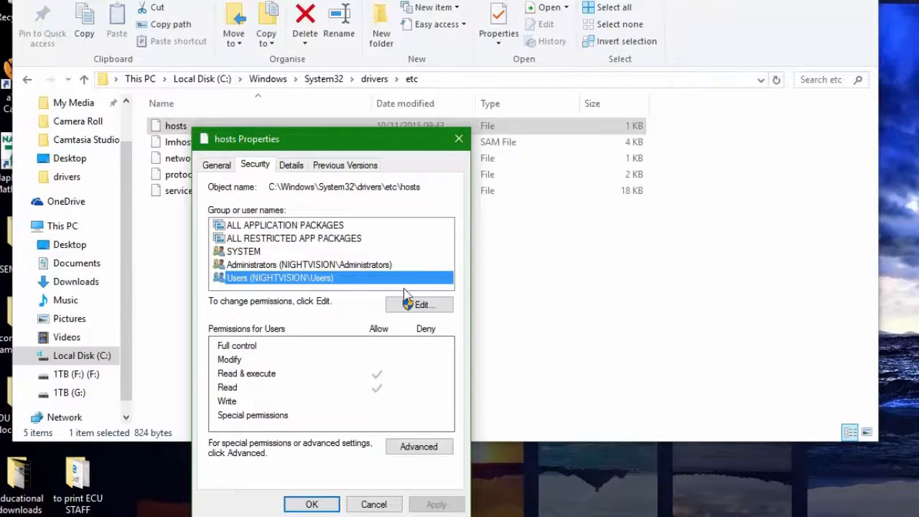
Step: Allow Full control for Users on hosts, confirm the warning, and close Properties
left_click(422, 304)
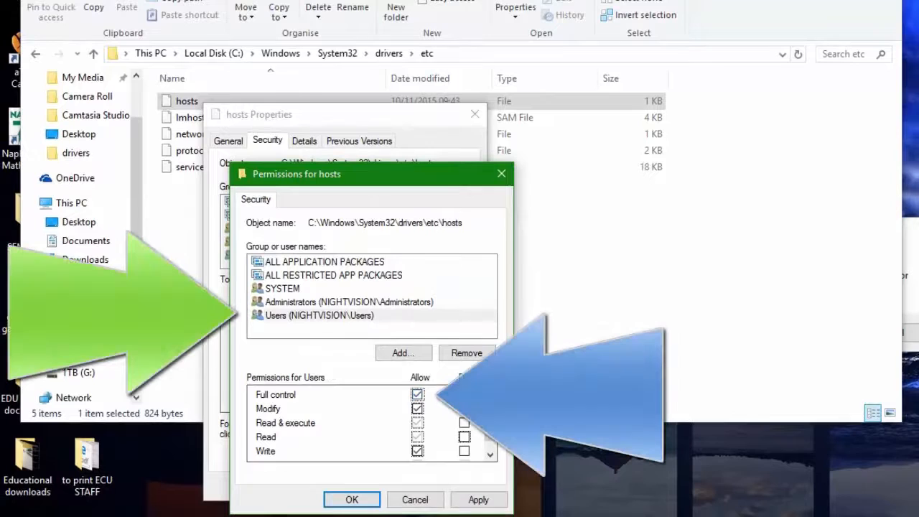
left_click(320, 315)
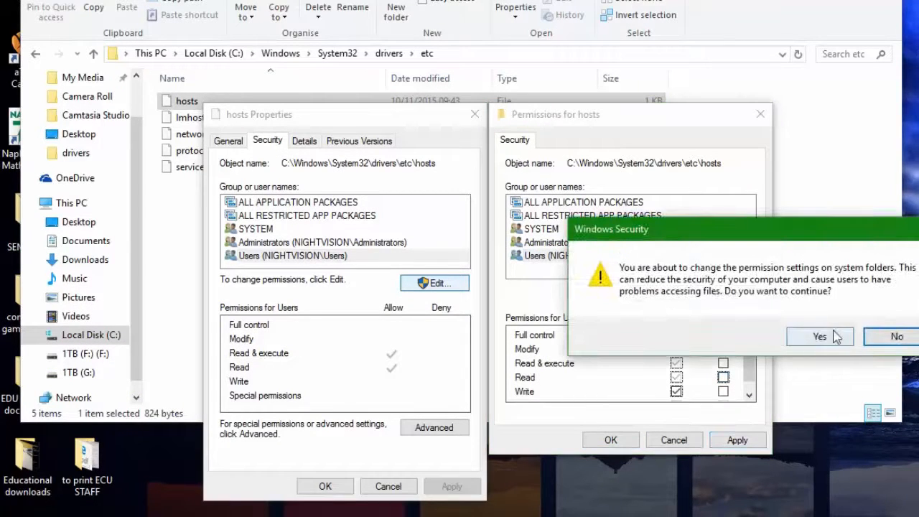
left_click(819, 337)
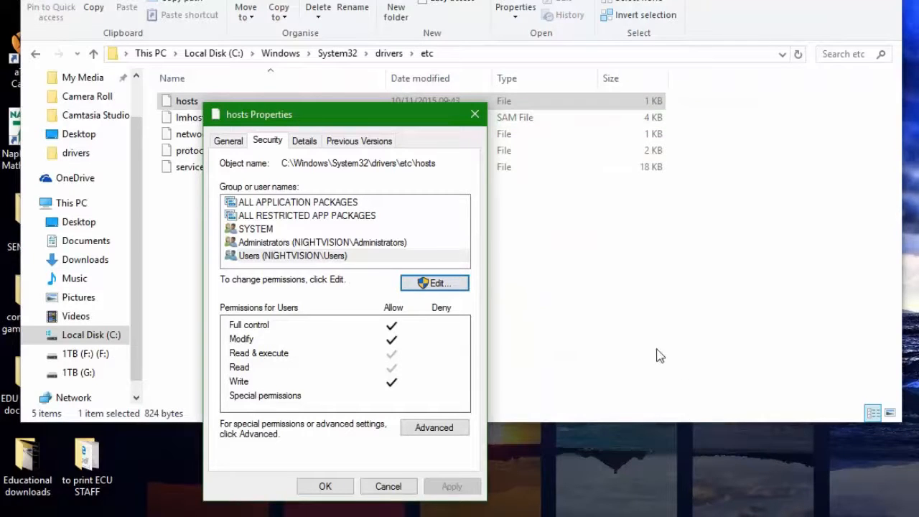
left_click(292, 256)
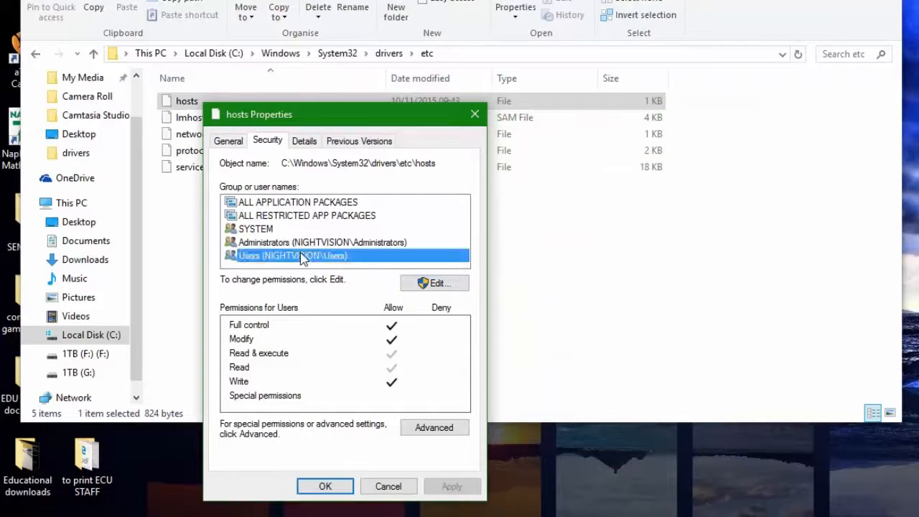
left_click(325, 486)
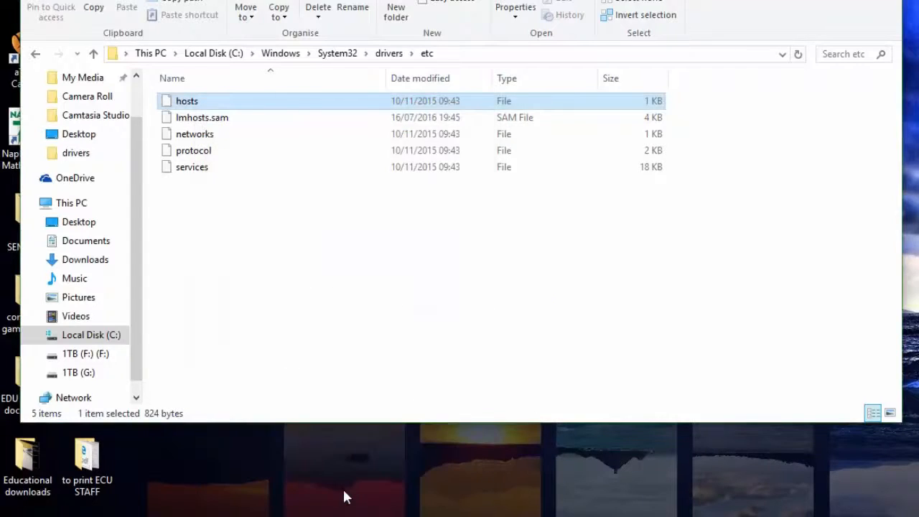
mouse_move(412, 121)
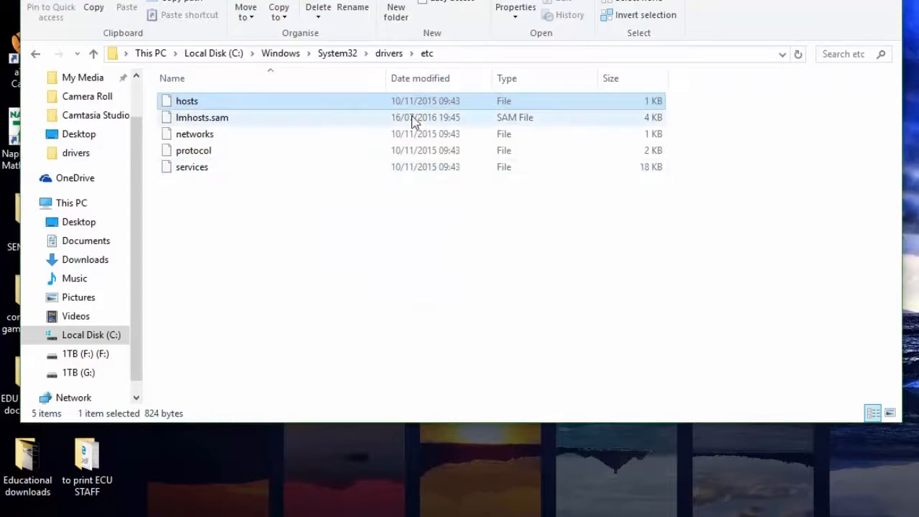
mouse_move(208, 130)
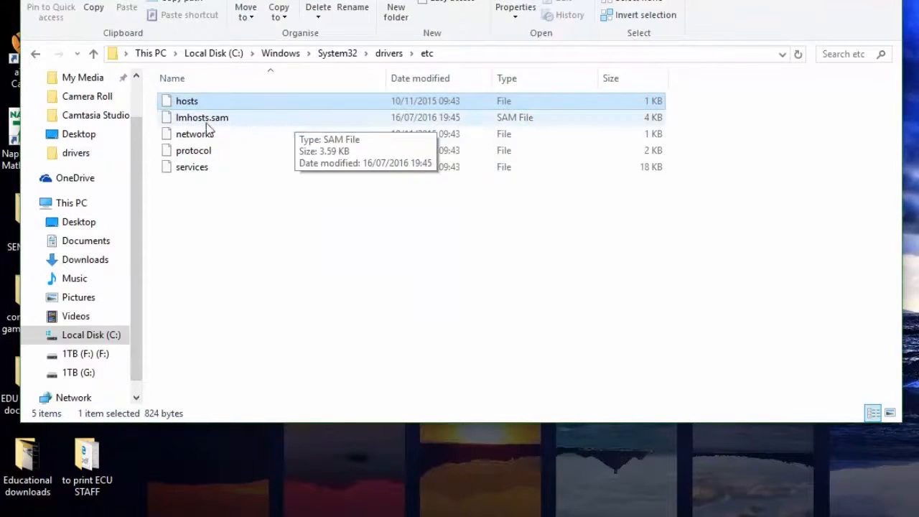
right_click(187, 101)
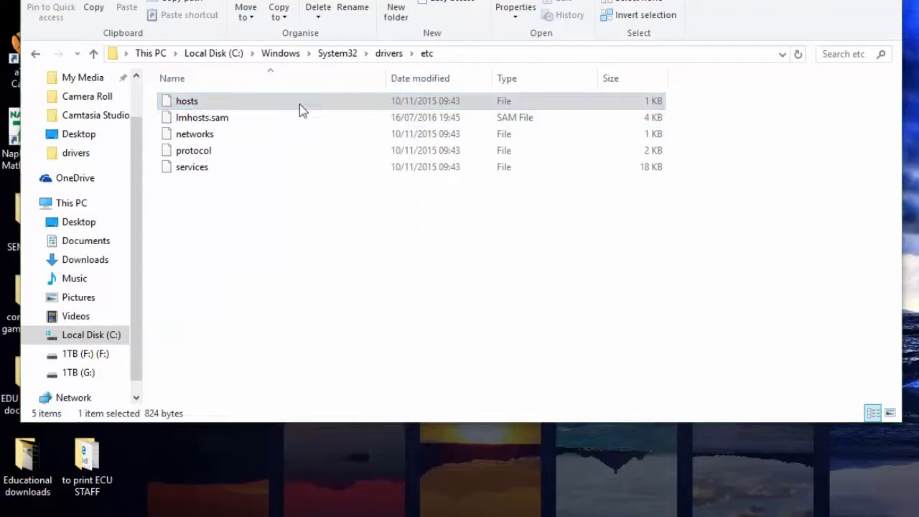
Step: Open the hosts file with Notepad from the 'How do you want to open' list
double_click(186, 101)
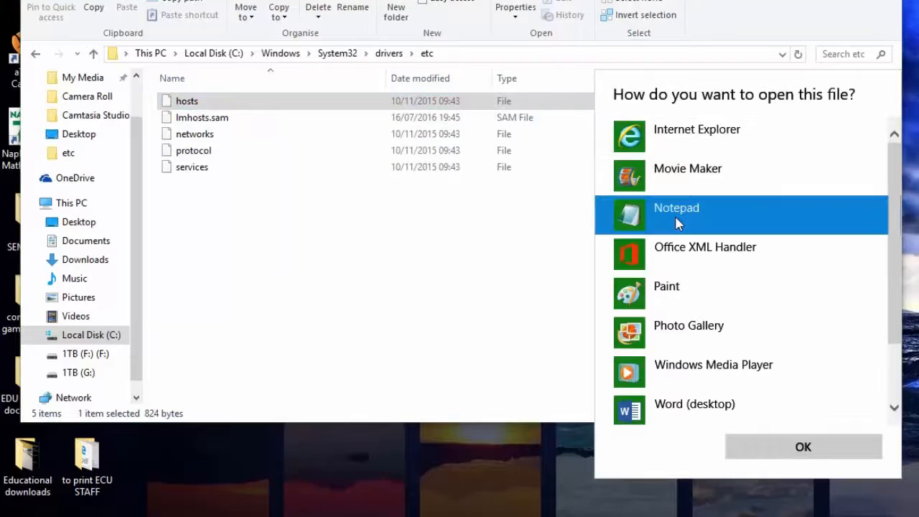
left_click(802, 447)
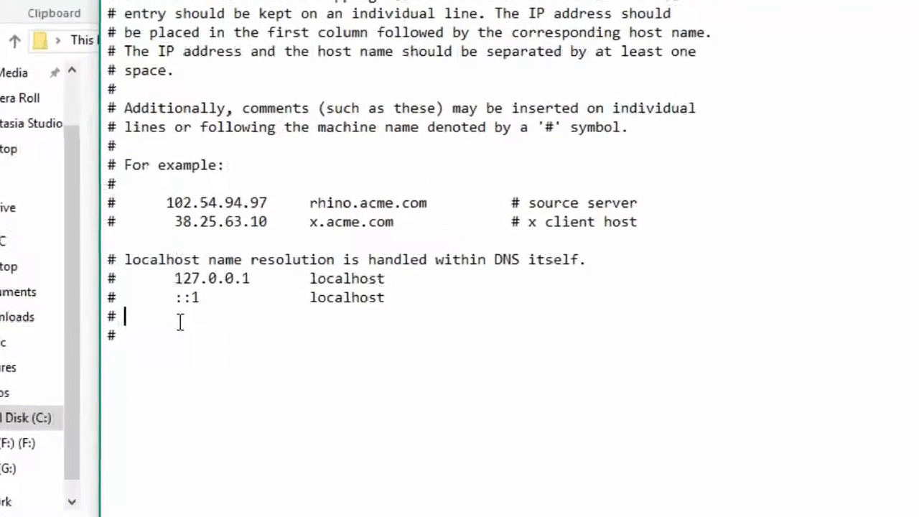
Step: Add the line '127.0.0.1 65.52.240.48' at the end of hosts
type("127.0.0.1 65.52.240.48")
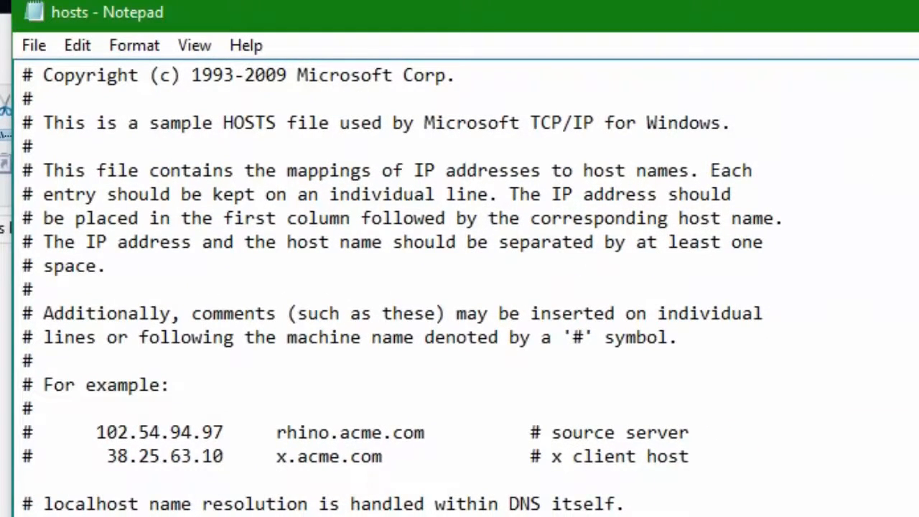
left_click(33, 45)
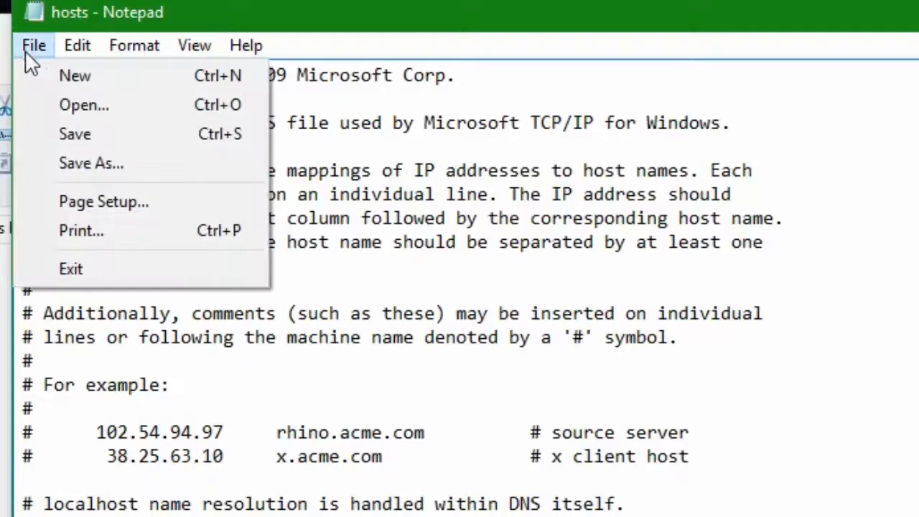